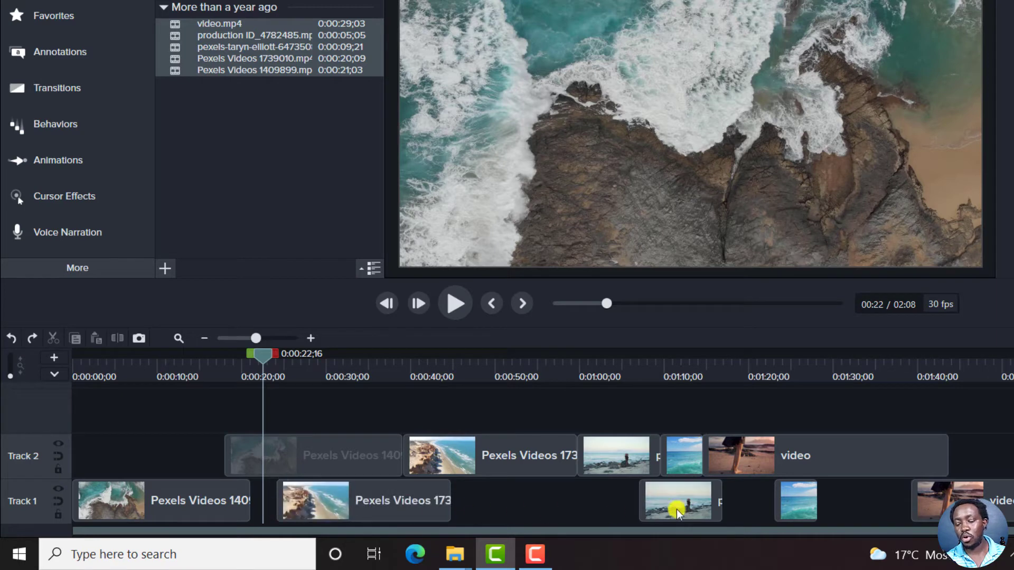
Step: Enable magnetic mode on Track 1 so its clips close up with no gaps
left_click(363, 500)
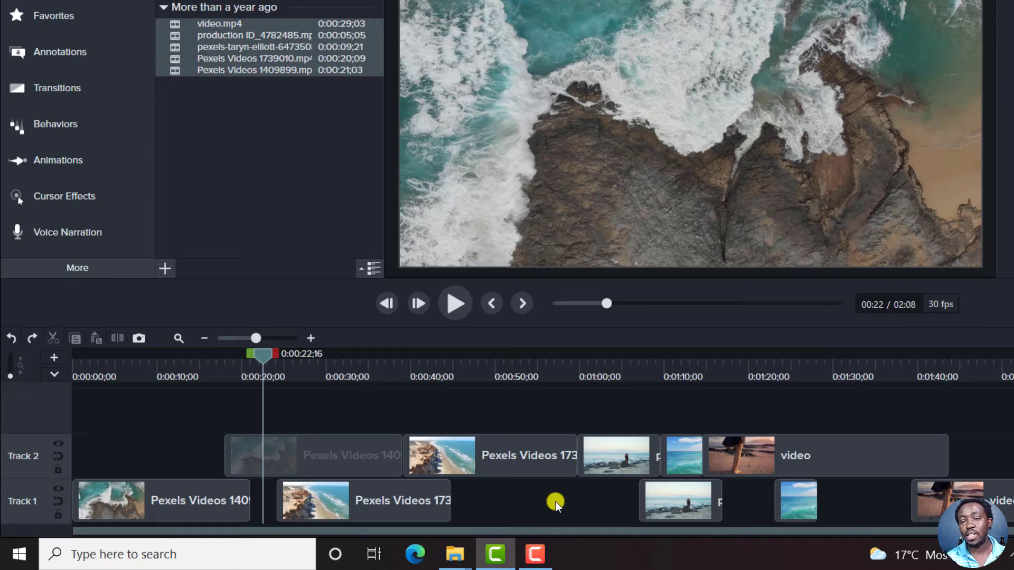
mouse_move(462, 485)
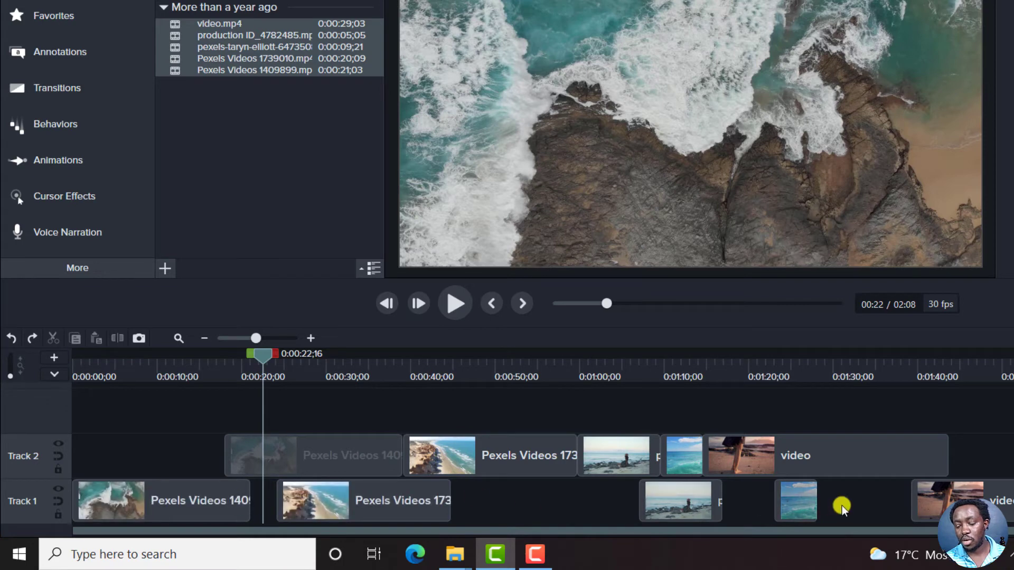
mouse_move(834, 460)
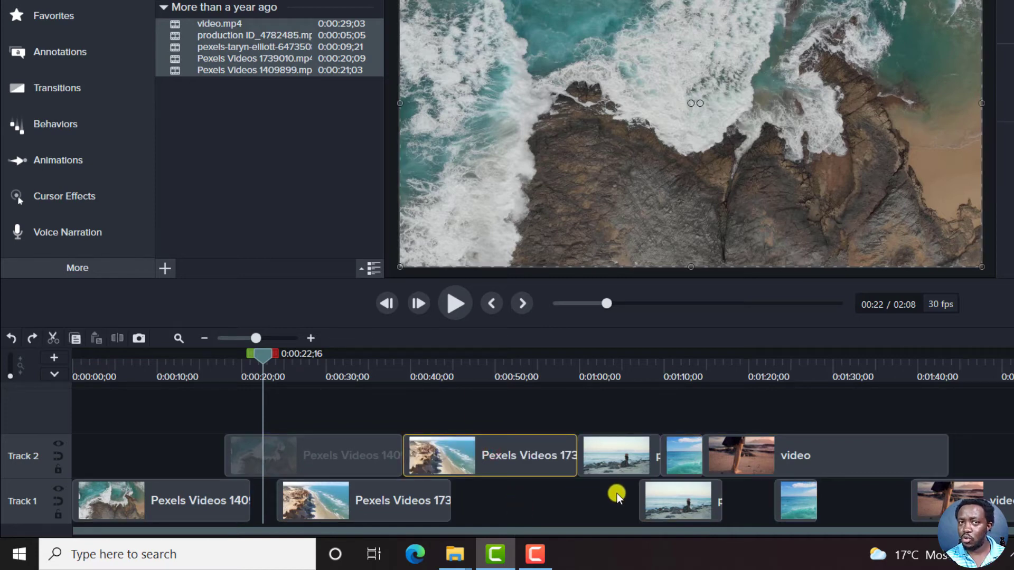
mouse_move(600, 518)
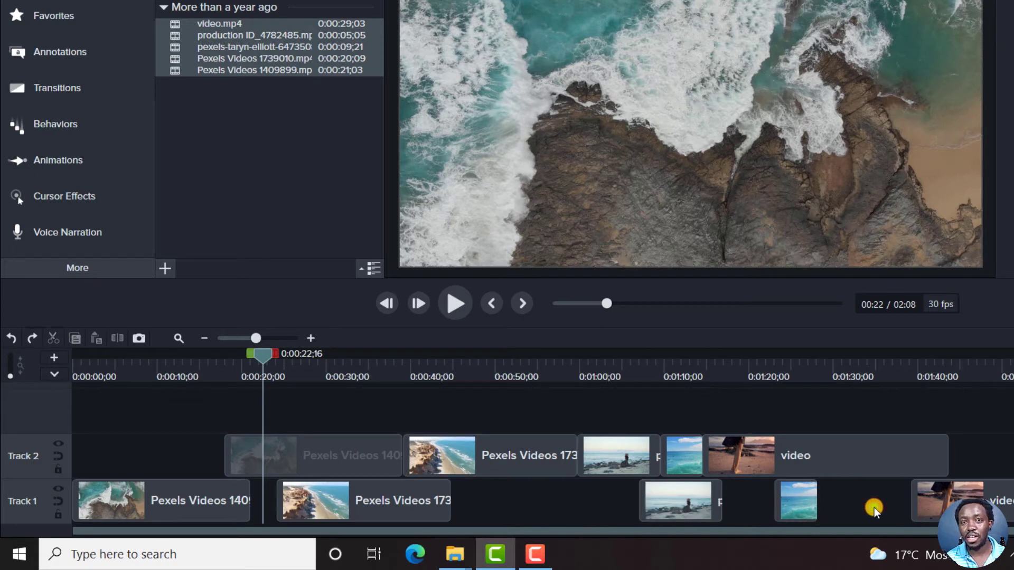
mouse_move(593, 502)
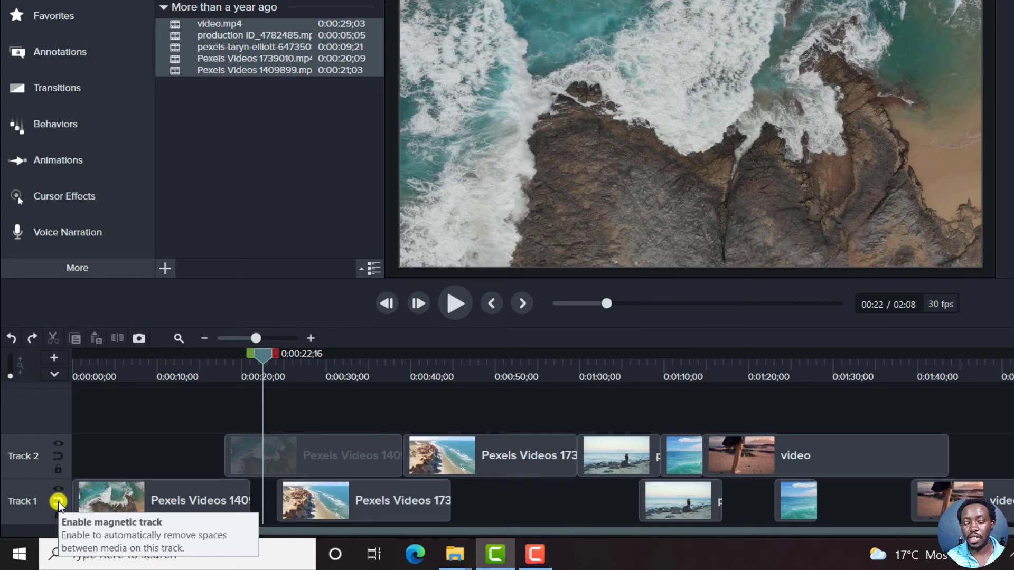
left_click(58, 501)
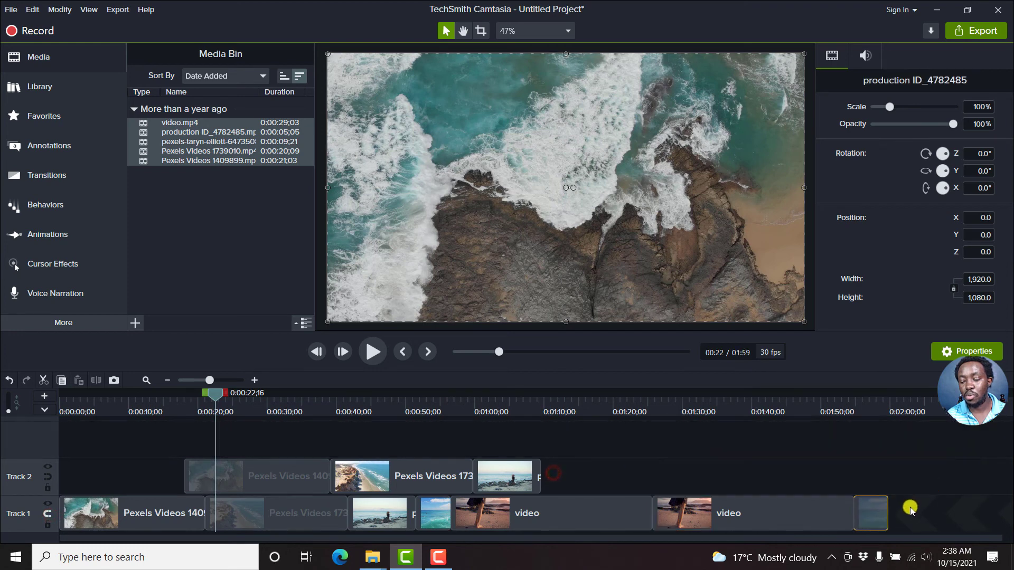
Step: Snap a clip from Track 2 onto the end of Track 1, flush with the previous clip
left_click(911, 513)
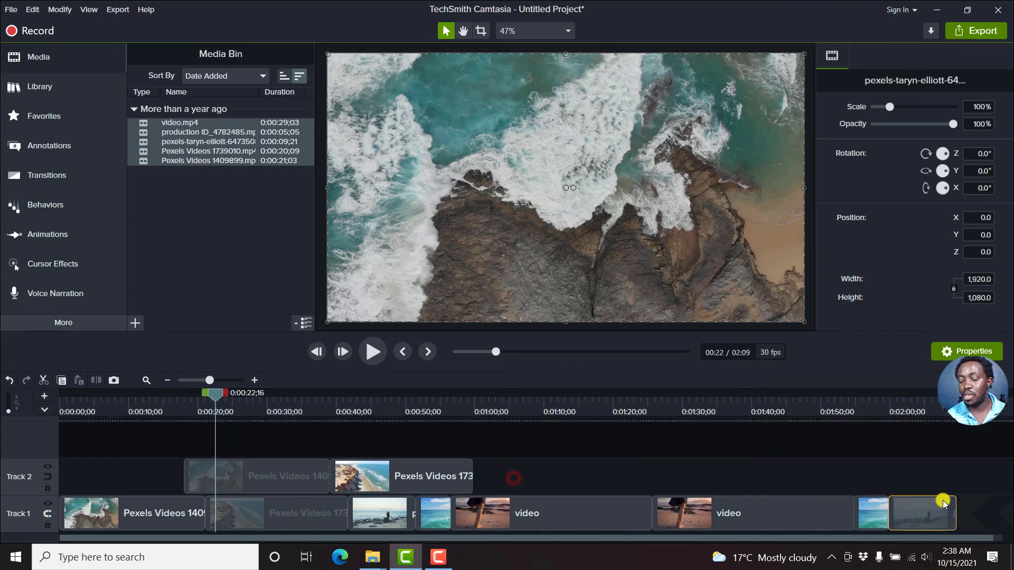